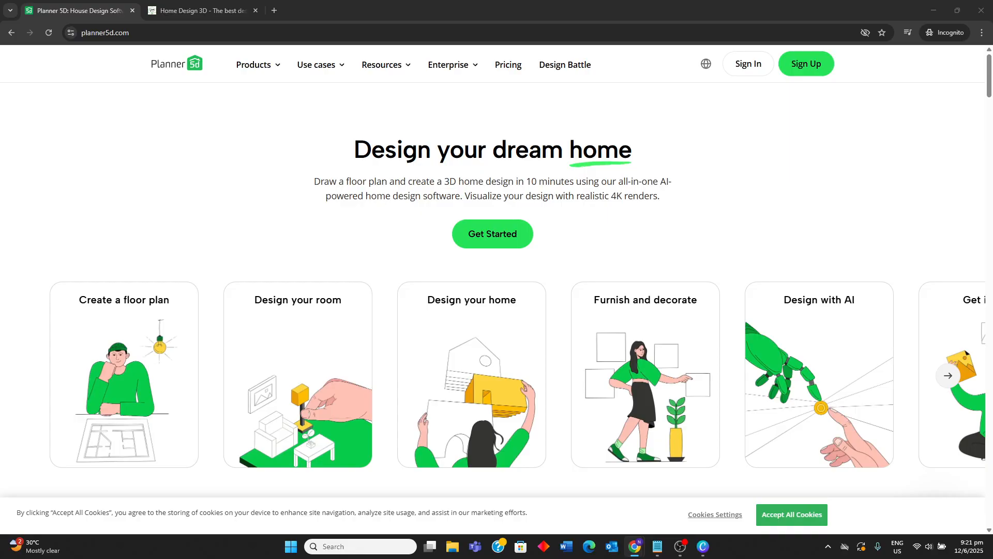
mouse_move(646, 195)
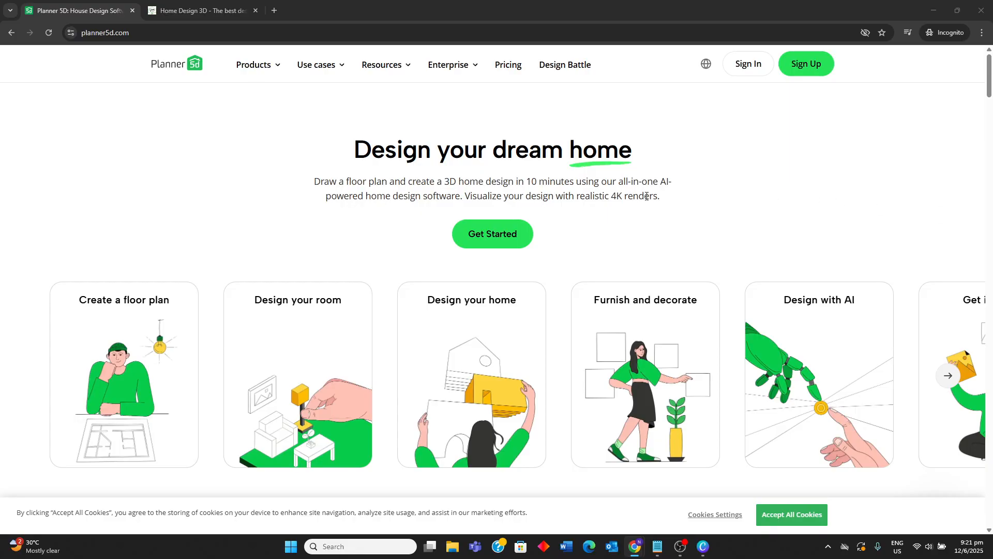
Scroll the planner5d.com homepage past floor plan, furnishing, 4K render and AI design sections to 'Users love the ease of use'.
scroll("down", 3)
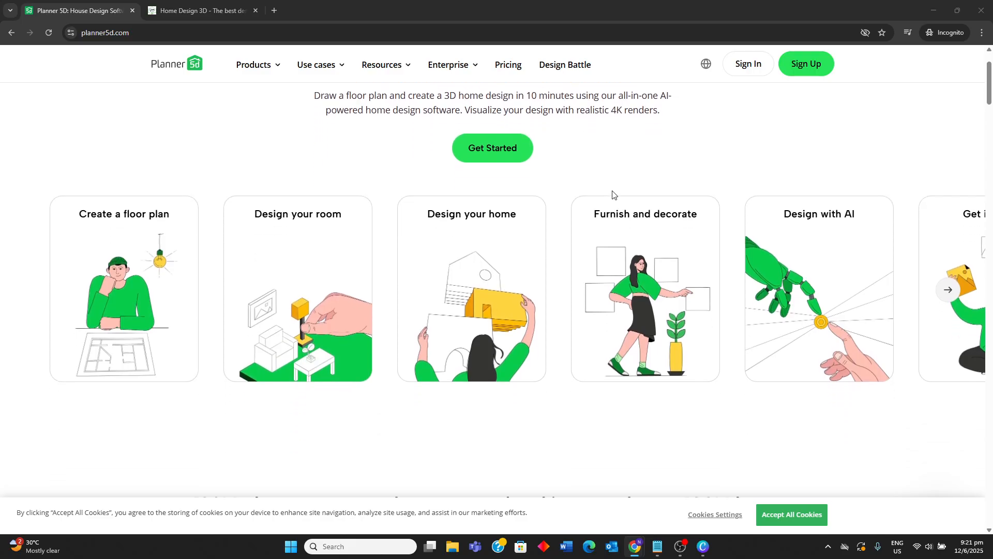
scroll("down", 3)
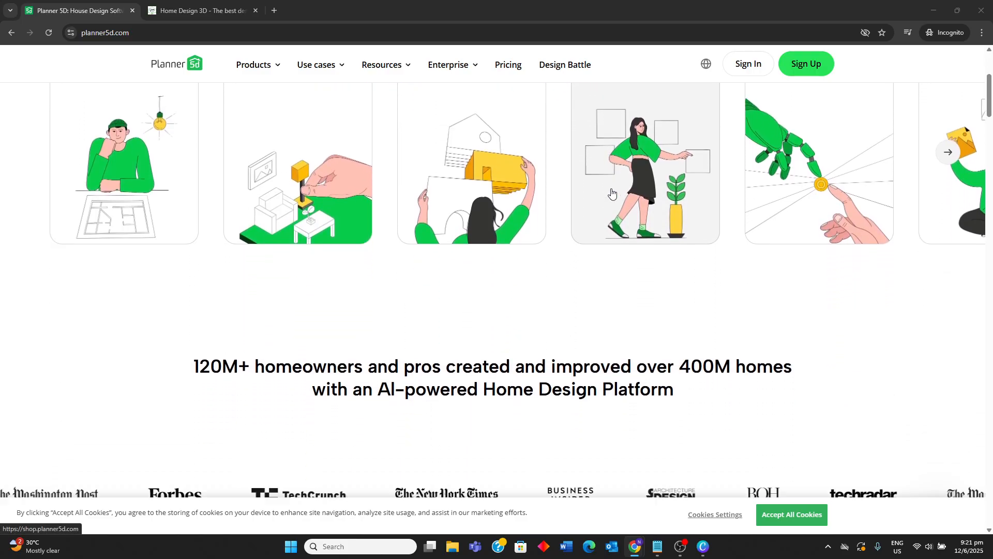
scroll("down", 3)
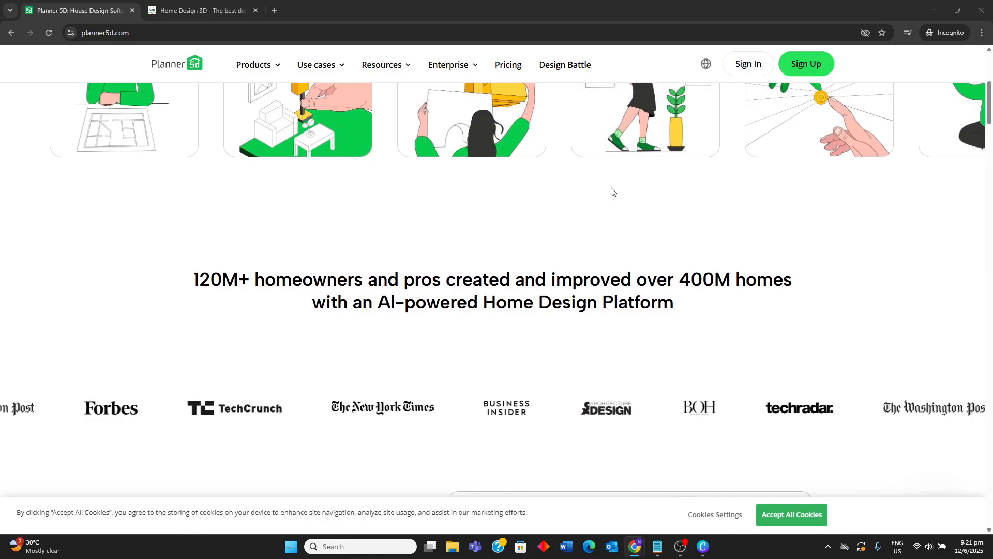
scroll("down", 3)
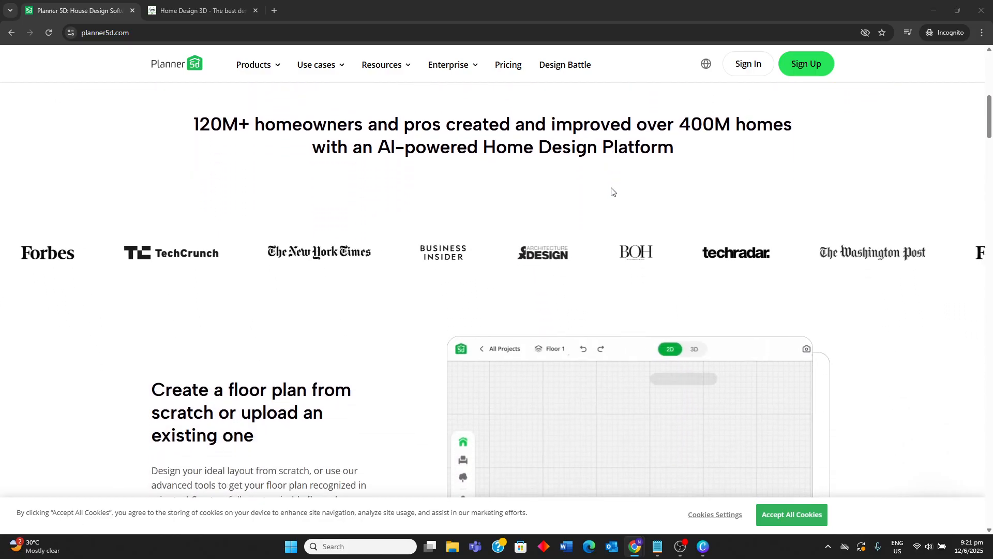
scroll("down", 3)
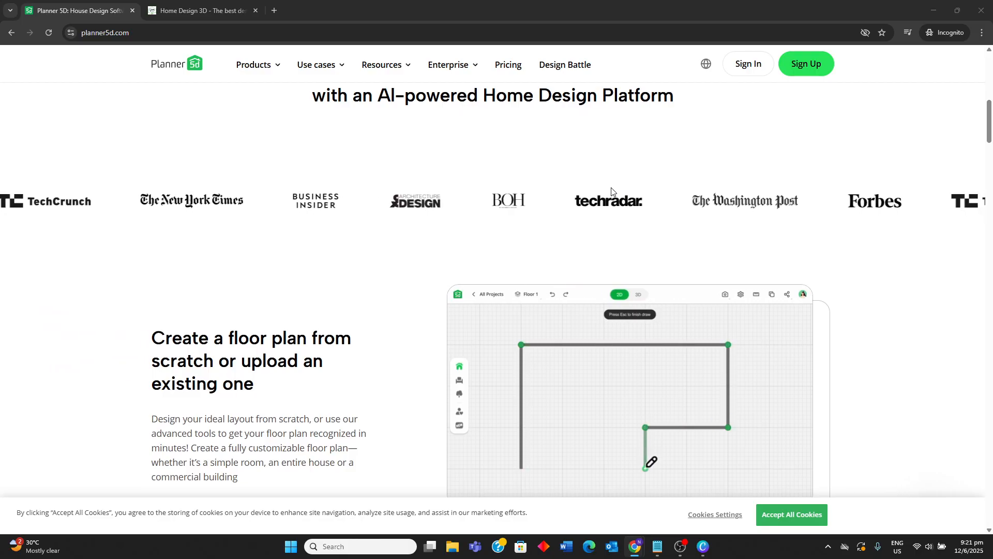
scroll("down", 3)
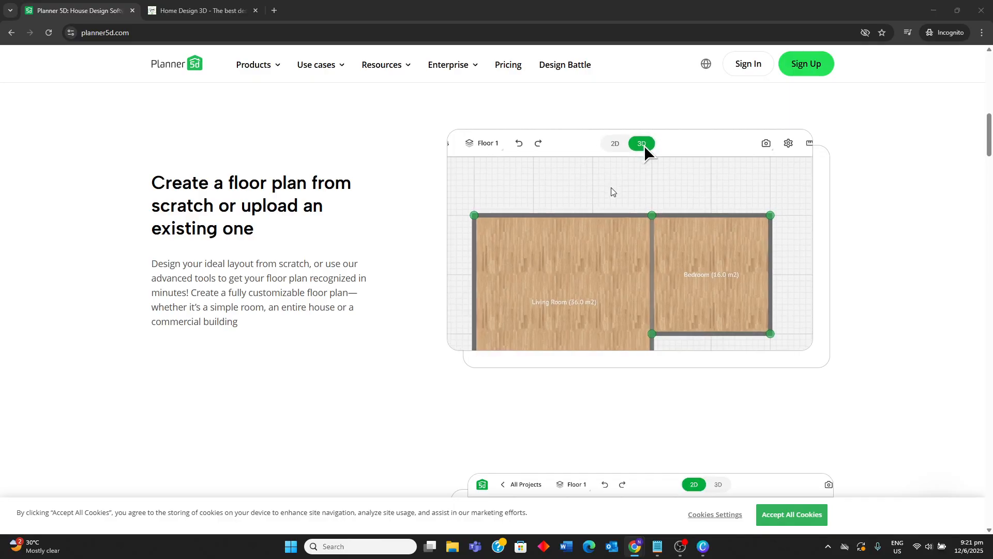
scroll("down", 3)
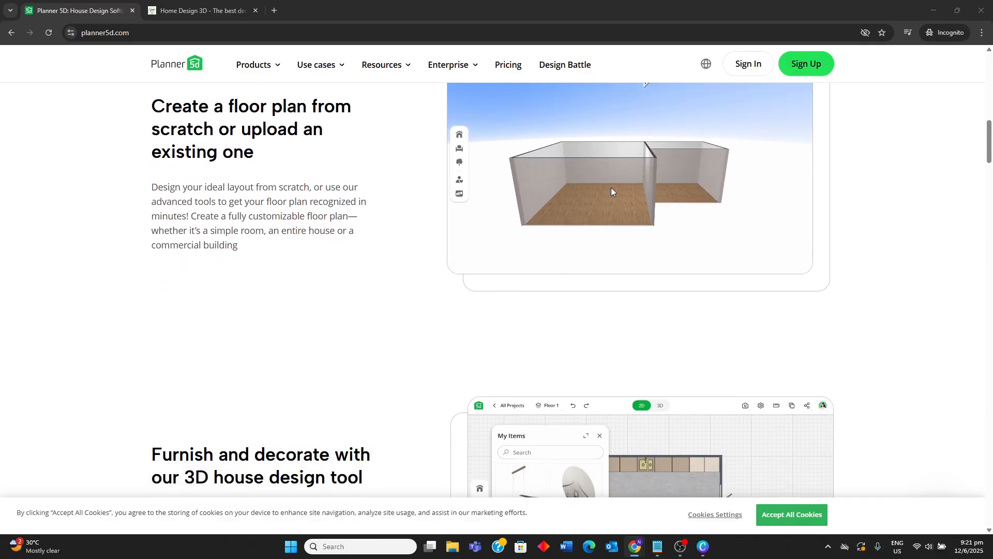
scroll("down", 3)
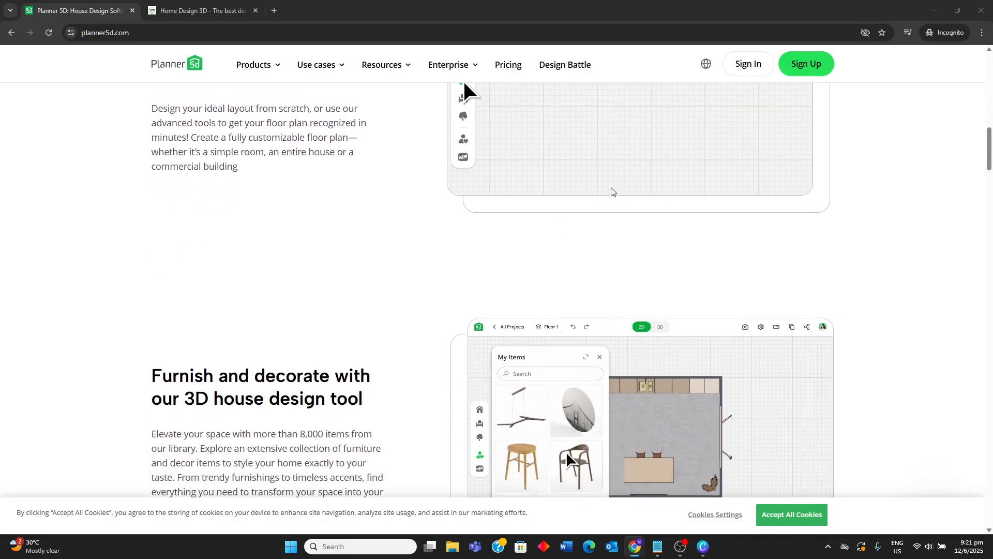
scroll("down", 3)
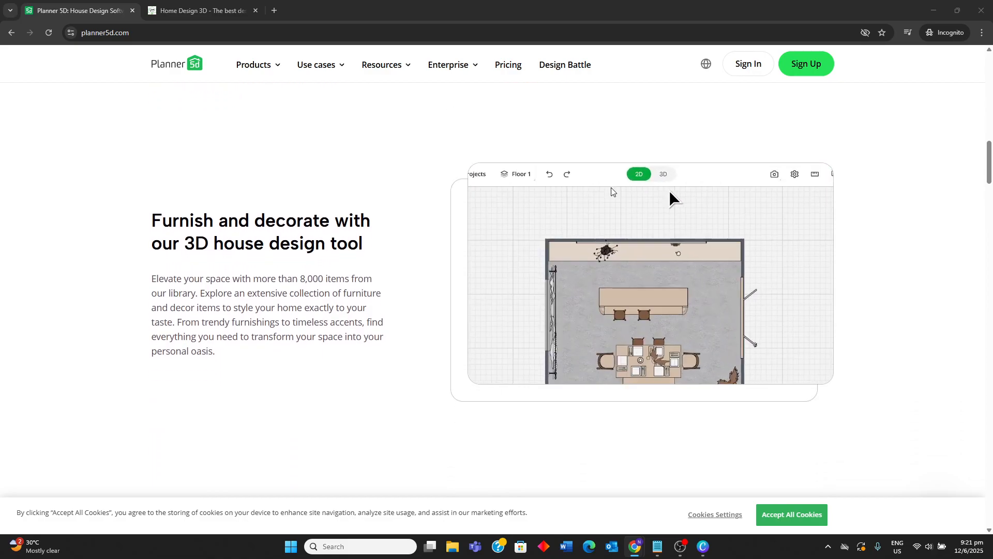
scroll("down", 3)
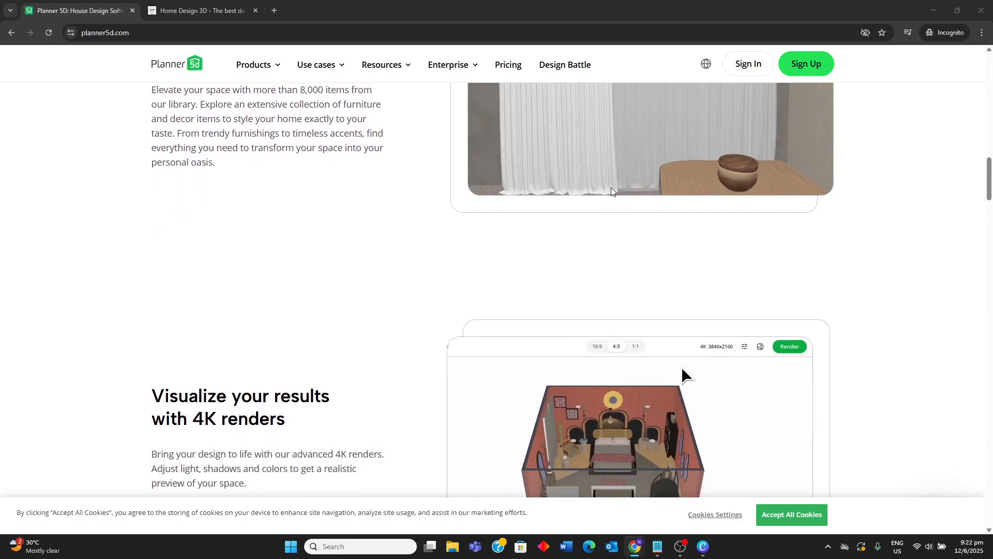
scroll("down", 3)
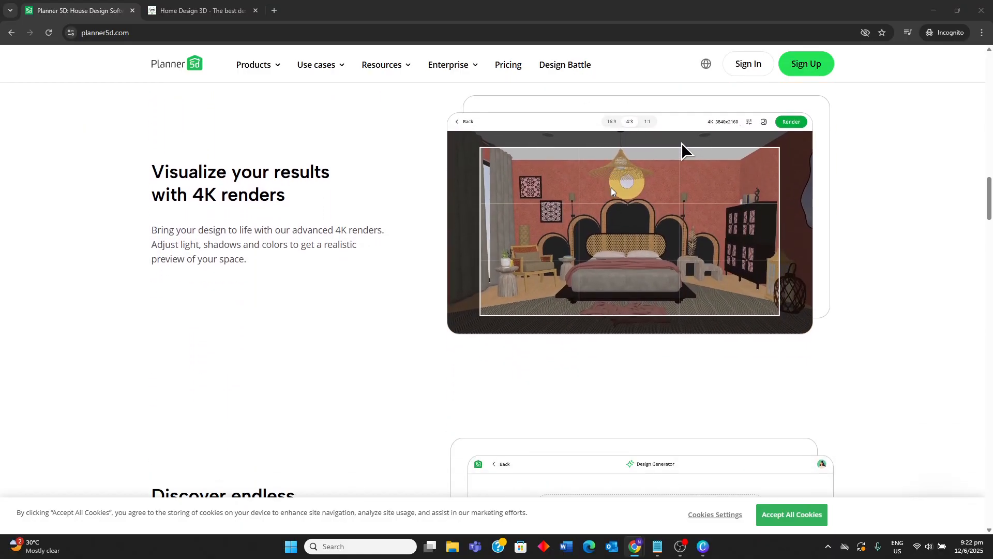
scroll("down", 3)
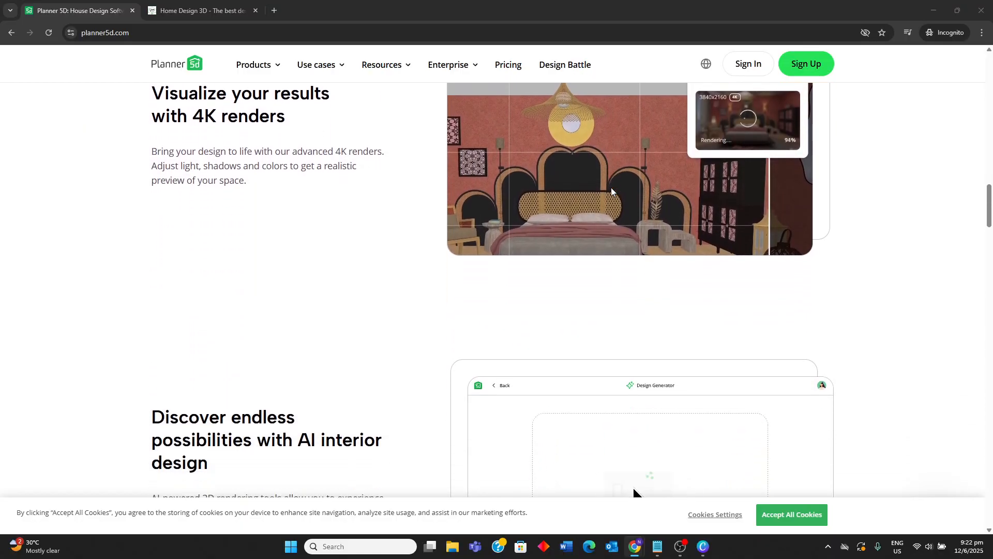
scroll("down", 3)
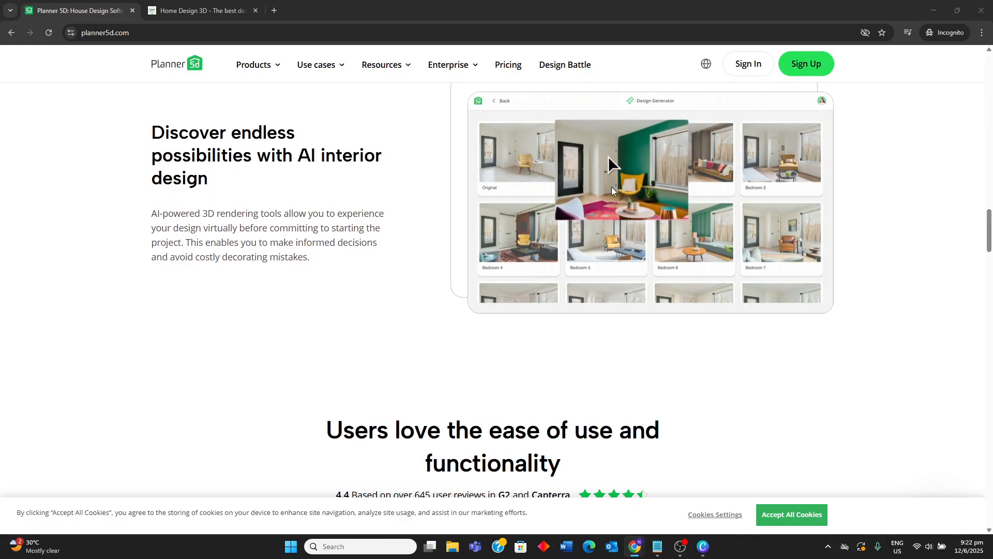
scroll("down", 3)
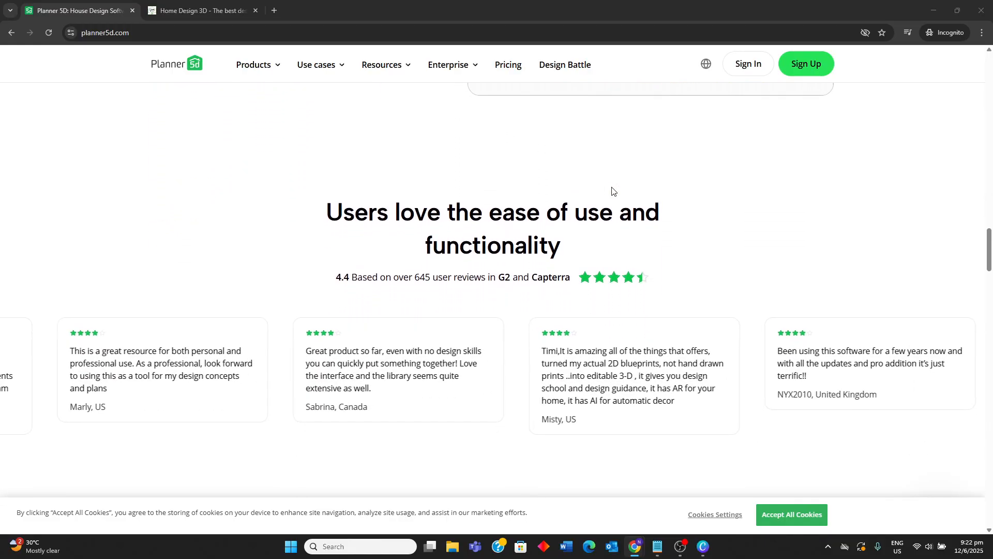
In the Home Design 3D tab, scroll past the PC comparison table, projects carousel and Testimonials to the footer.
left_click(201, 10)
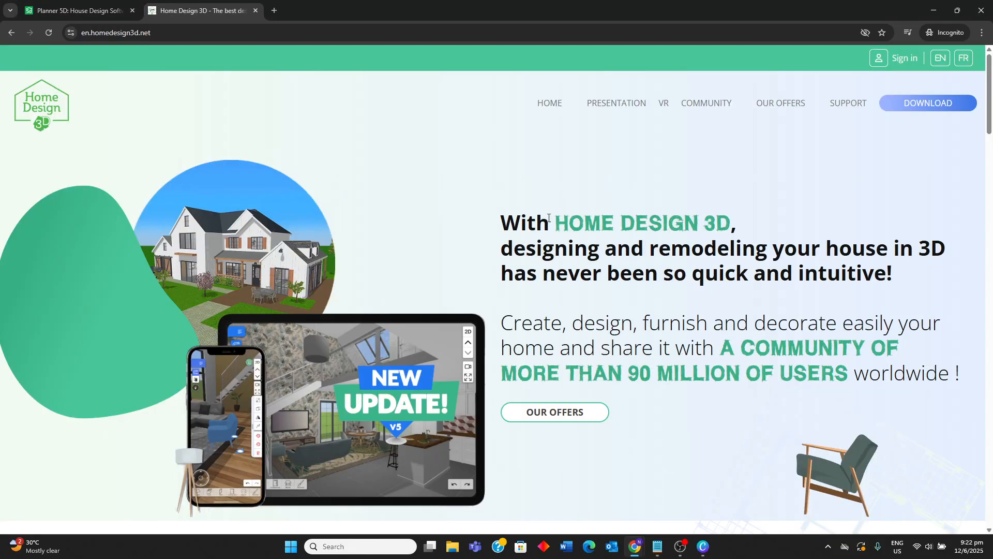
scroll("down", 3)
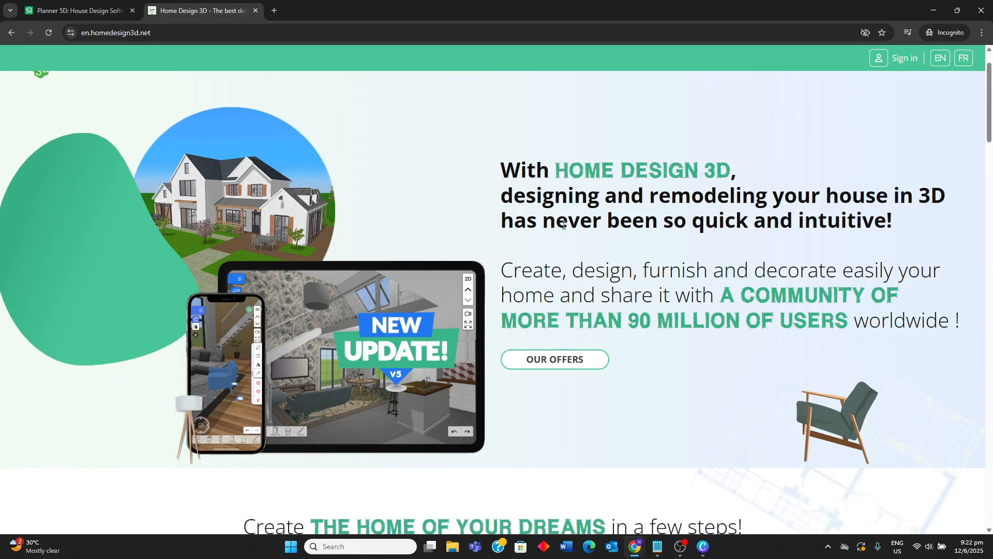
scroll("down", 3)
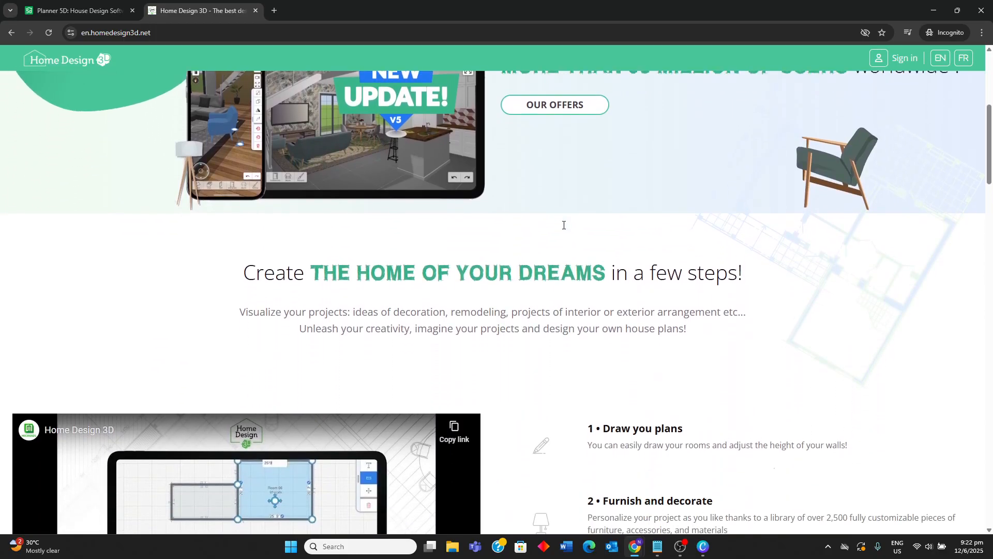
scroll("down", 3)
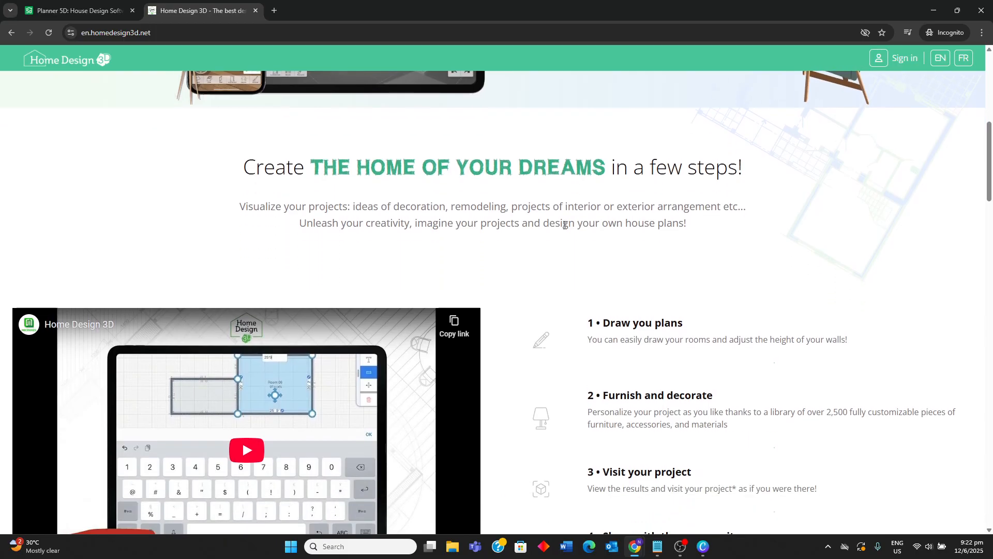
scroll("down", 3)
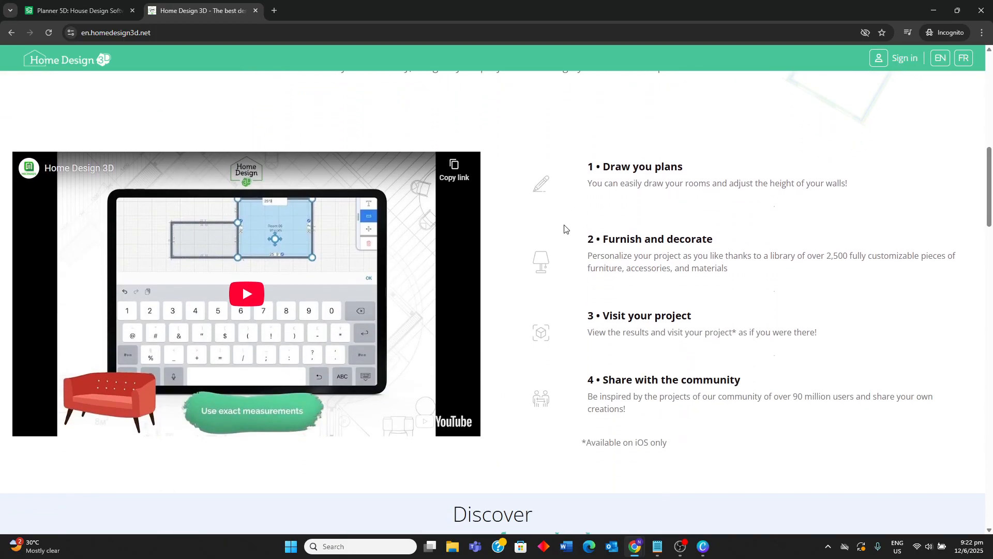
scroll("down", 3)
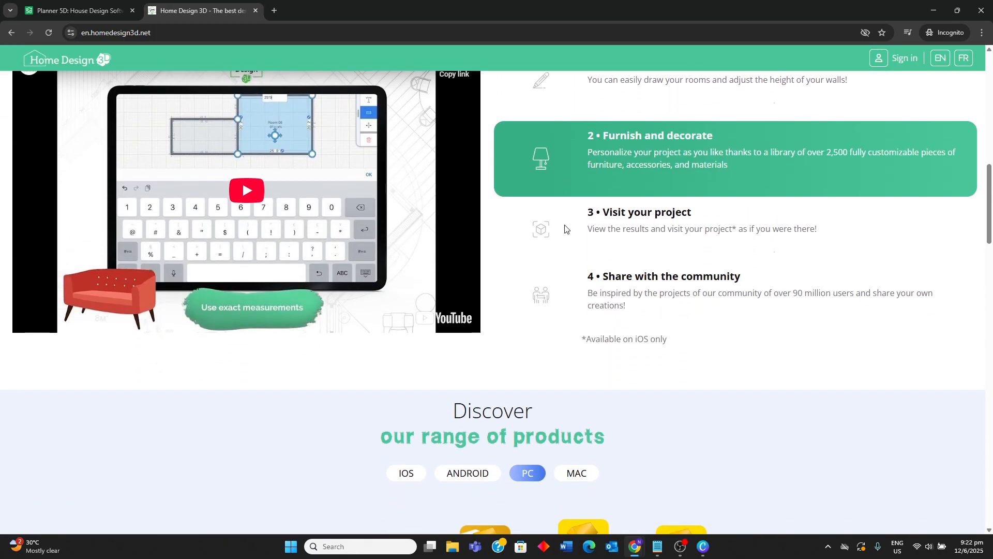
scroll("down", 3)
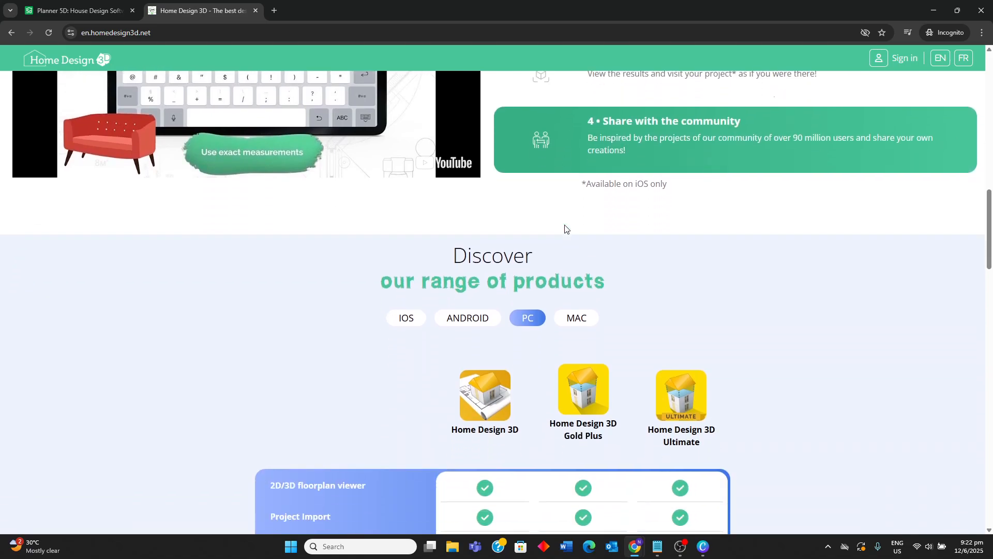
scroll("down", 3)
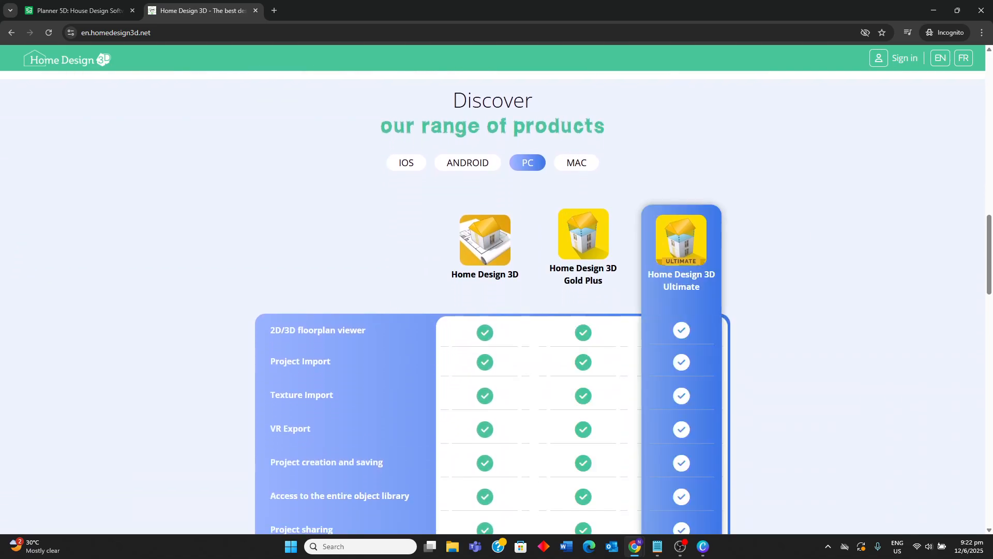
scroll("down", 3)
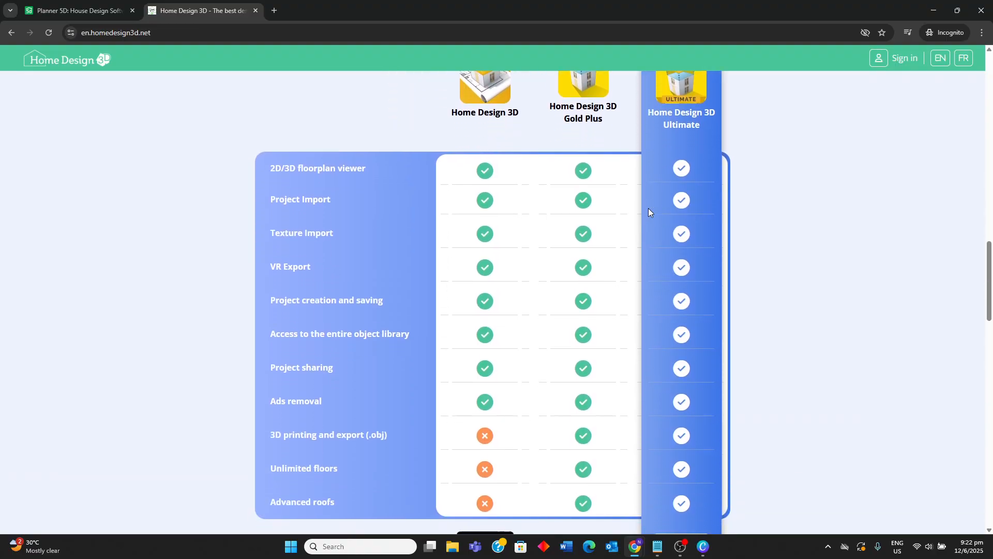
scroll("down", 3)
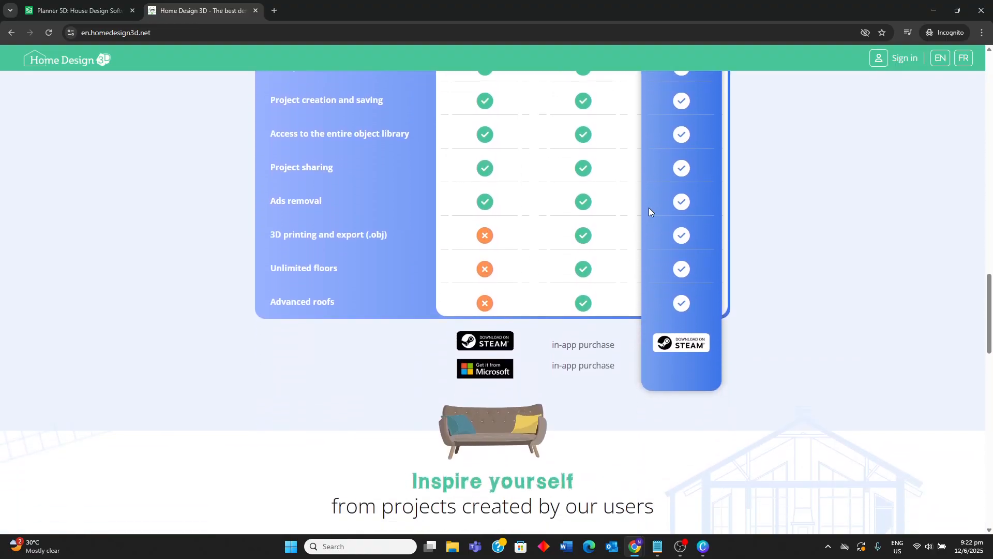
scroll("down", 3)
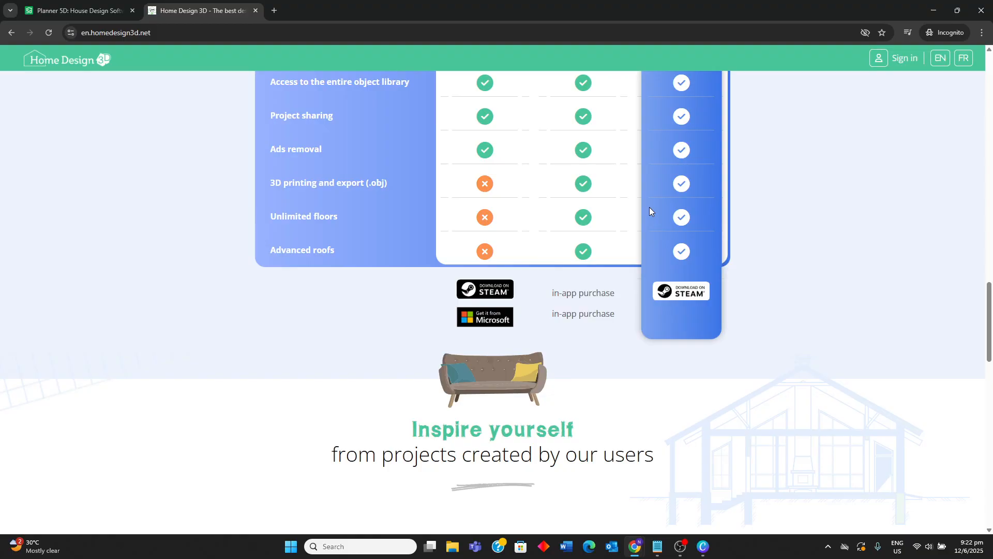
scroll("down", 3)
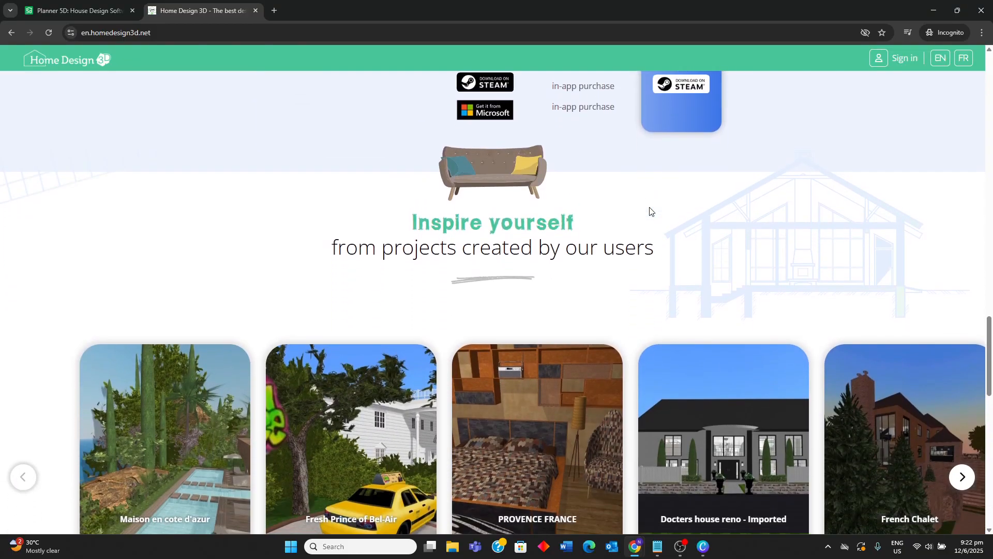
scroll("down", 3)
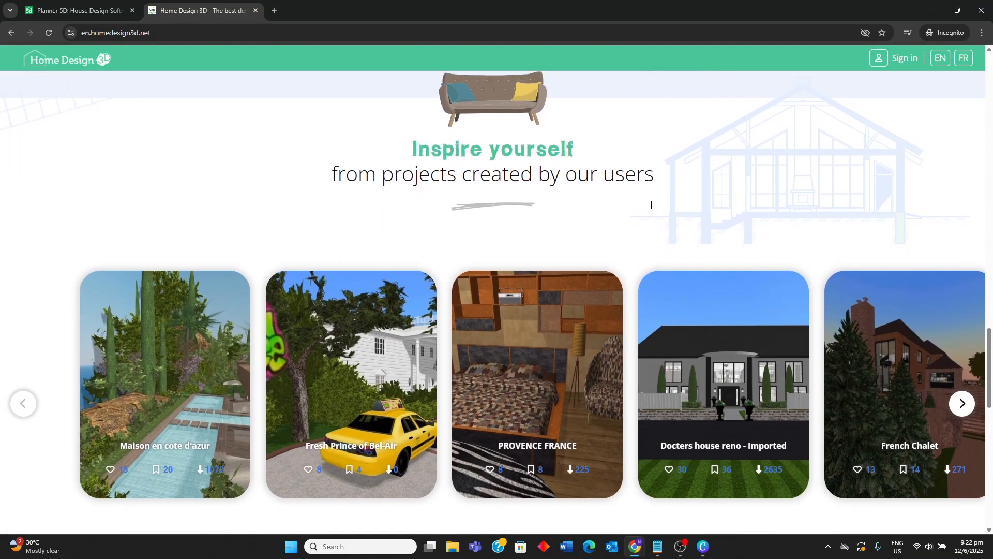
scroll("down", 3)
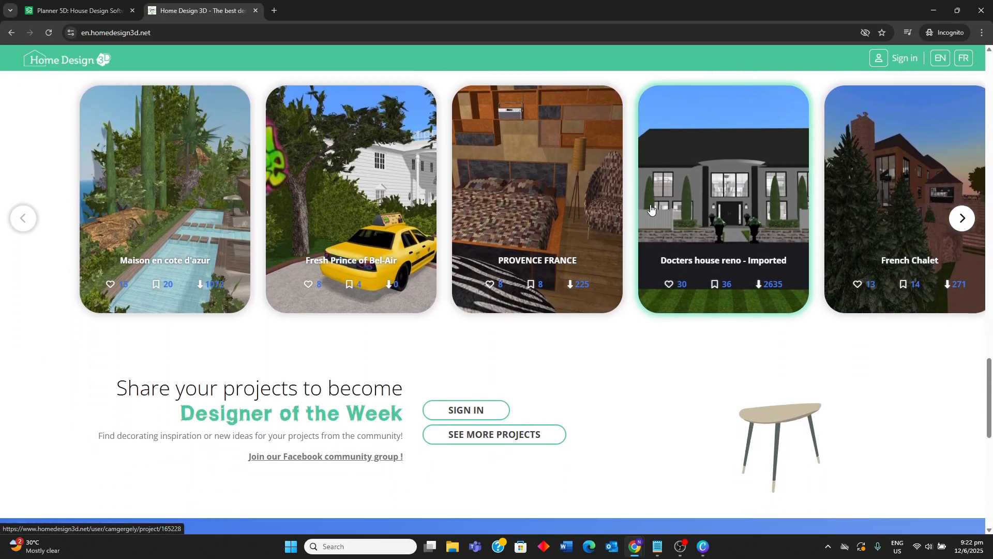
scroll("down", 3)
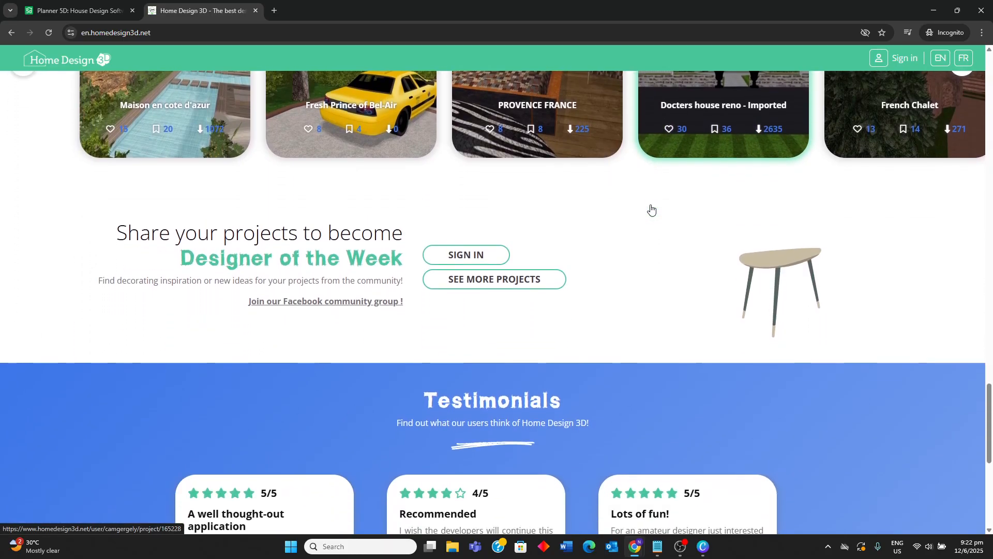
scroll("down", 3)
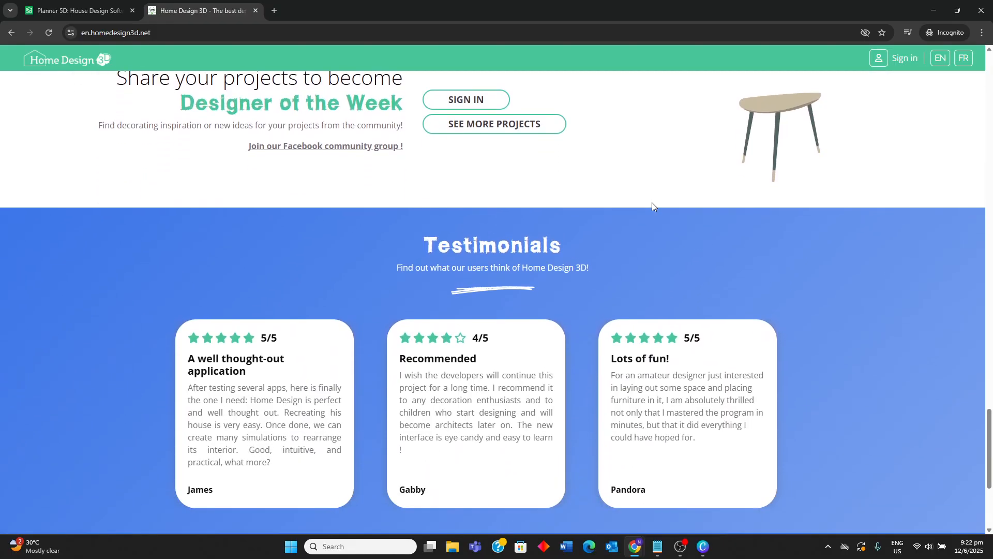
scroll("down", 3)
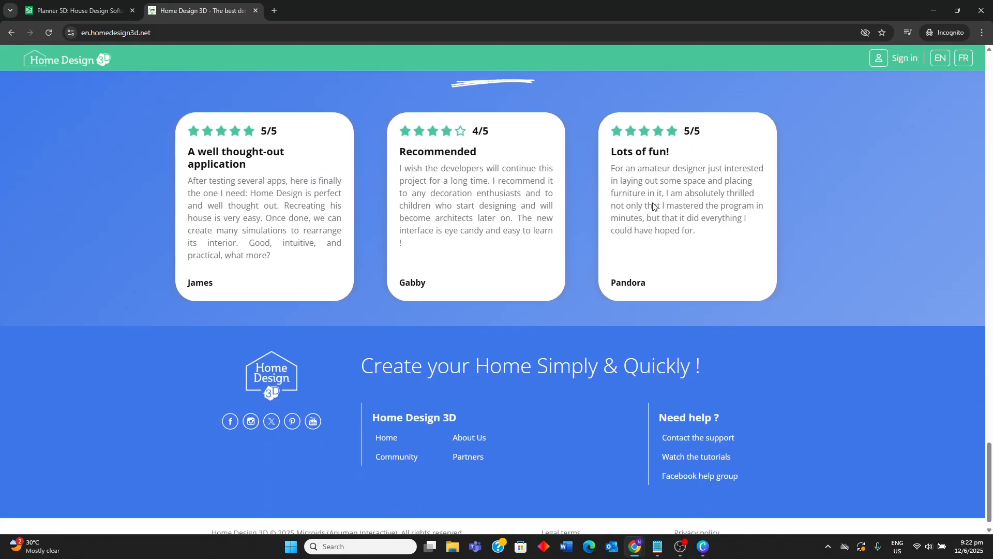
In the Planner 5D tab, scroll past Advanced features and Apple Vision Pro to 'Apartment and house design for everyone'.
left_click(76, 11)
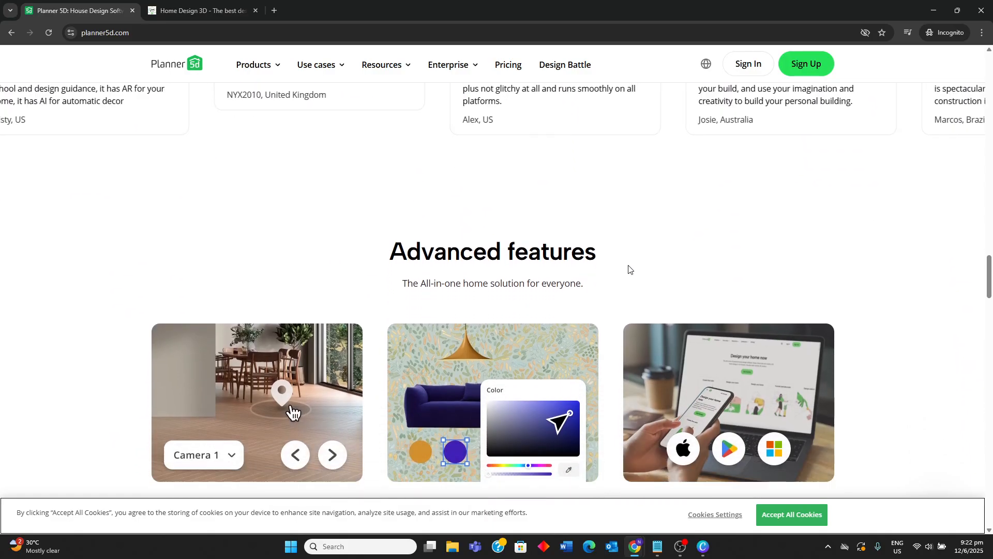
scroll("down", 3)
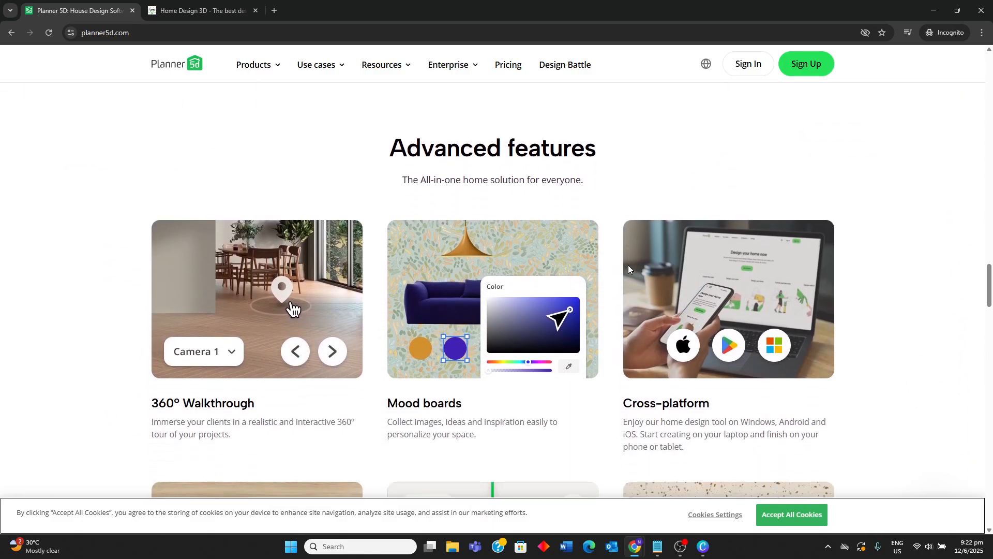
scroll("down", 3)
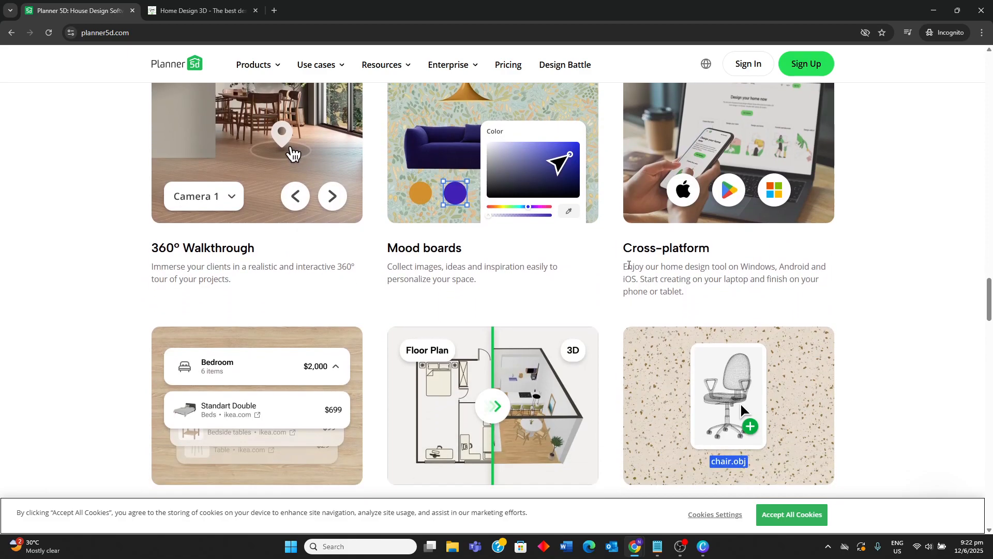
scroll("down", 3)
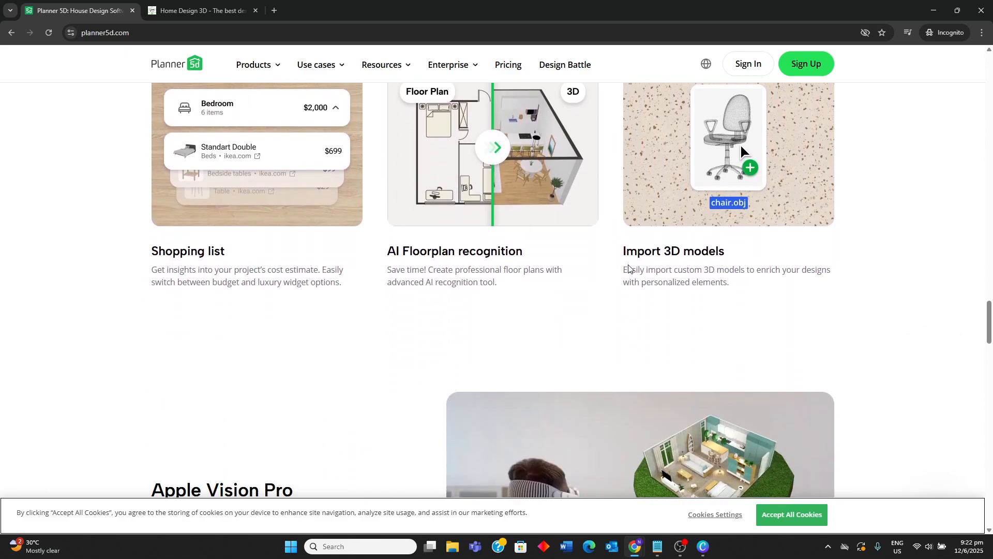
scroll("down", 3)
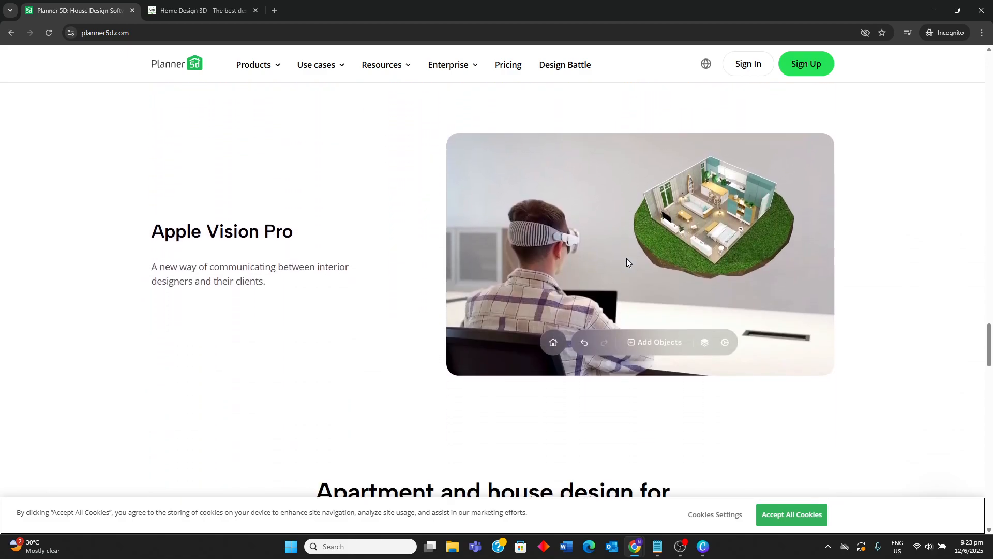
scroll("down", 3)
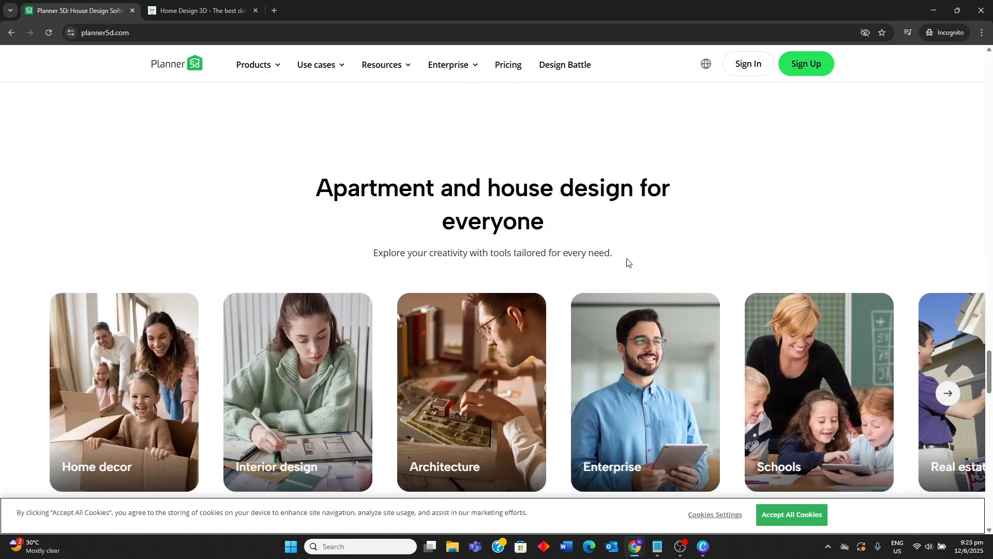
In the Home Design 3D tab, scroll slightly through the Testimonials toward the footer.
left_click(203, 11)
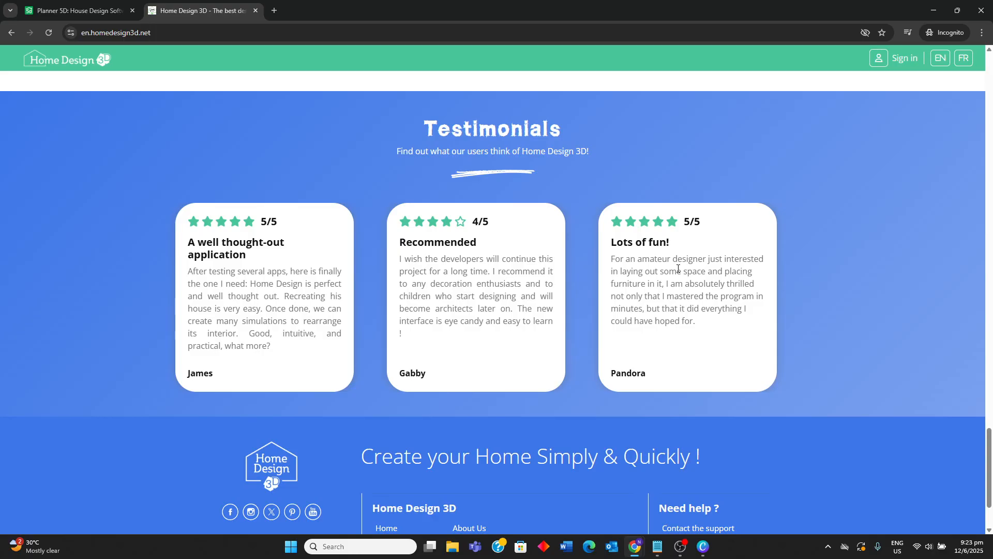
scroll("down", 3)
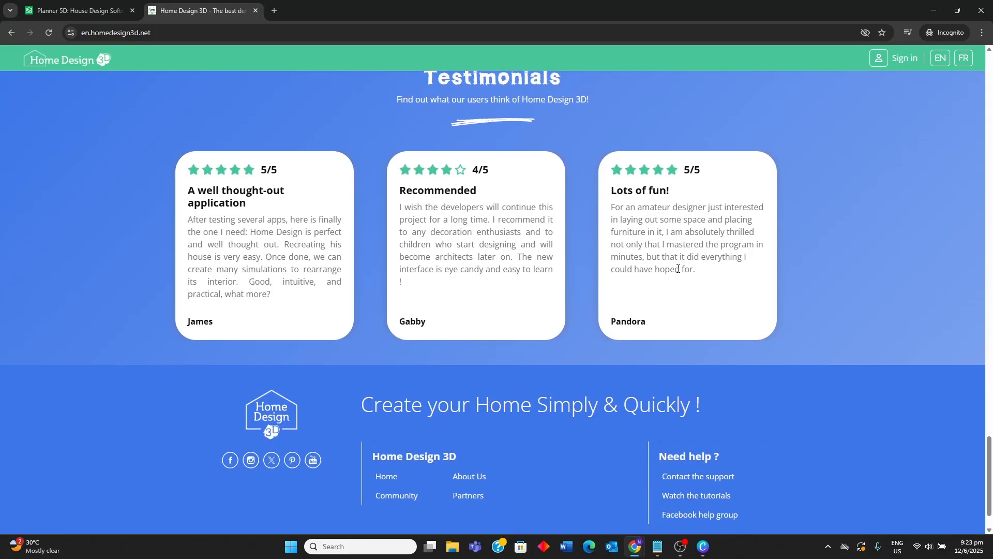